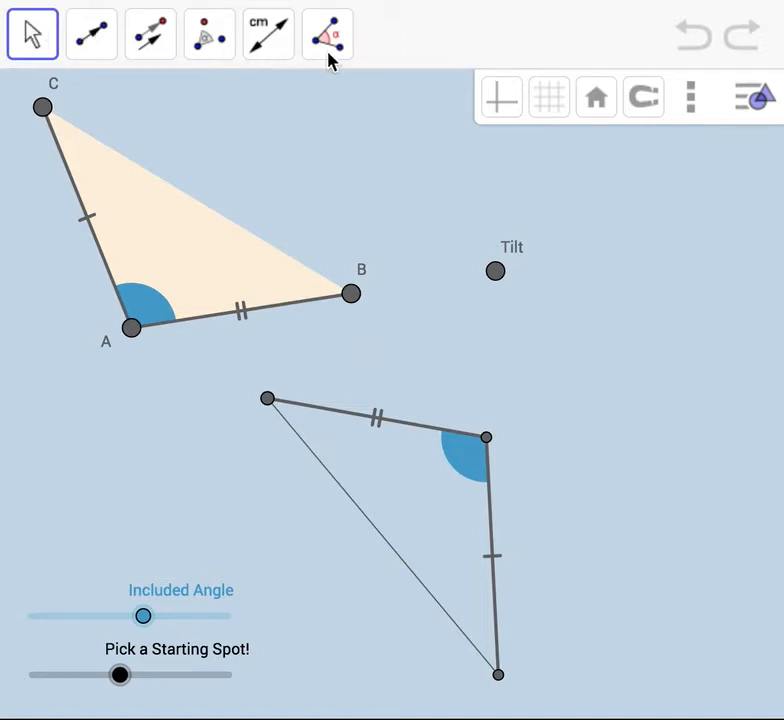
mouse_move(372, 246)
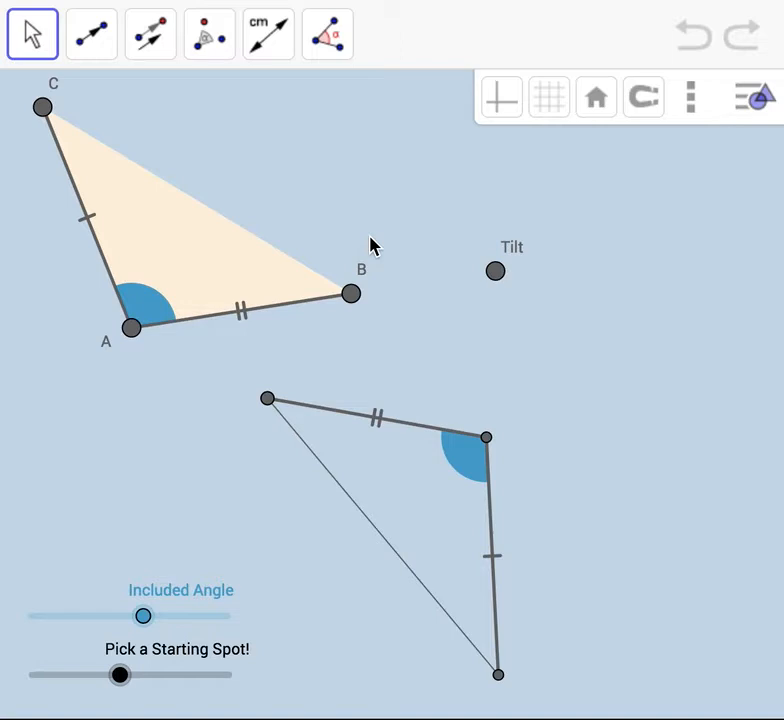
mouse_move(390, 364)
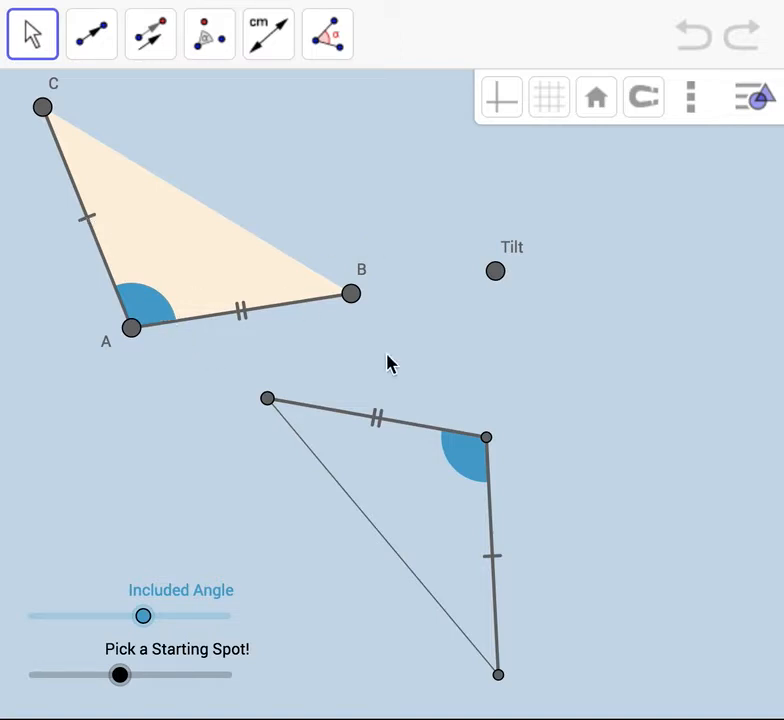
mouse_move(562, 578)
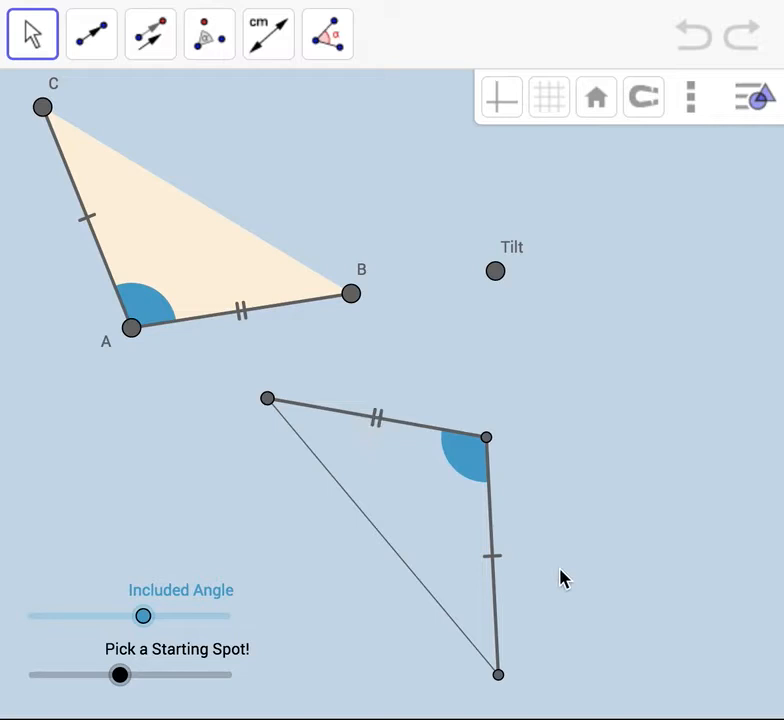
mouse_move(248, 308)
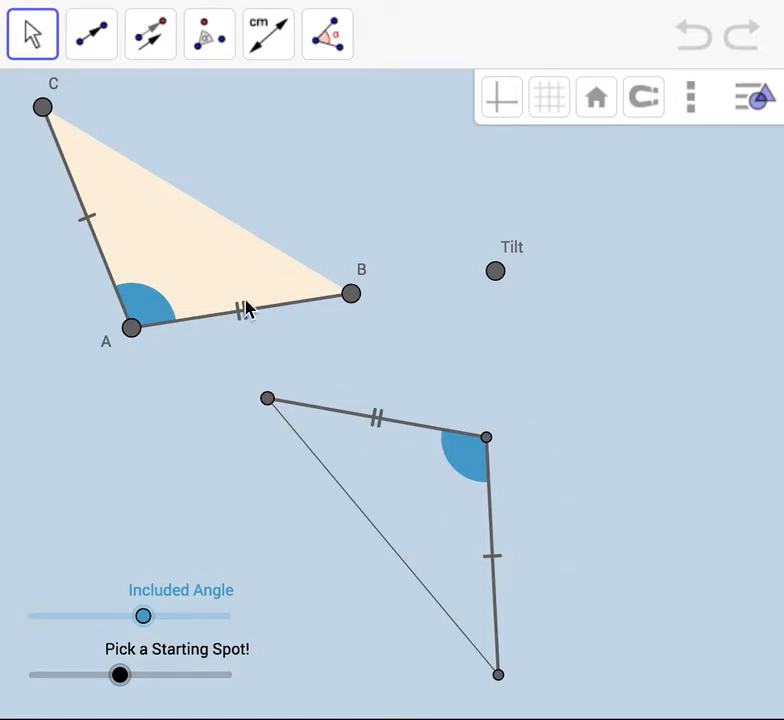
mouse_move(248, 284)
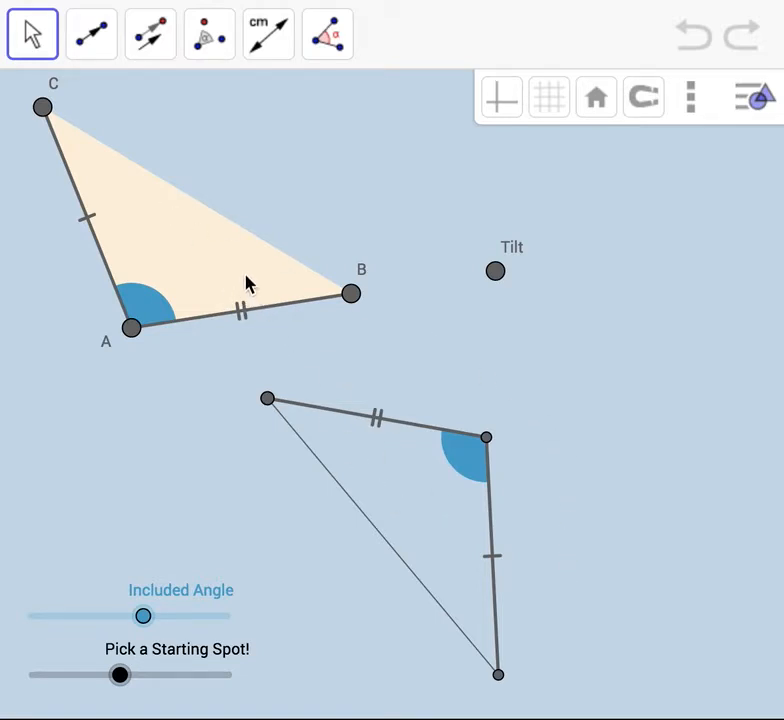
mouse_move(212, 308)
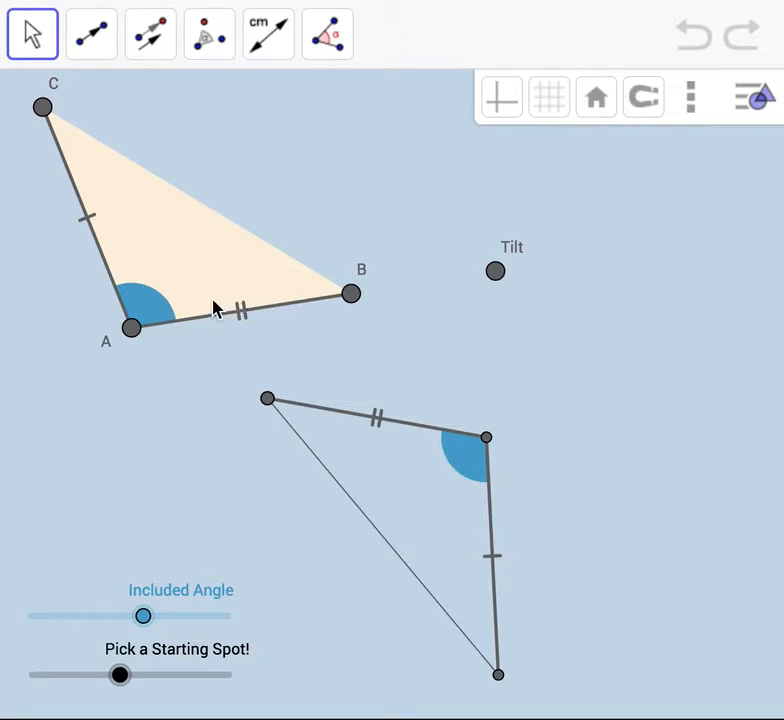
mouse_move(496, 440)
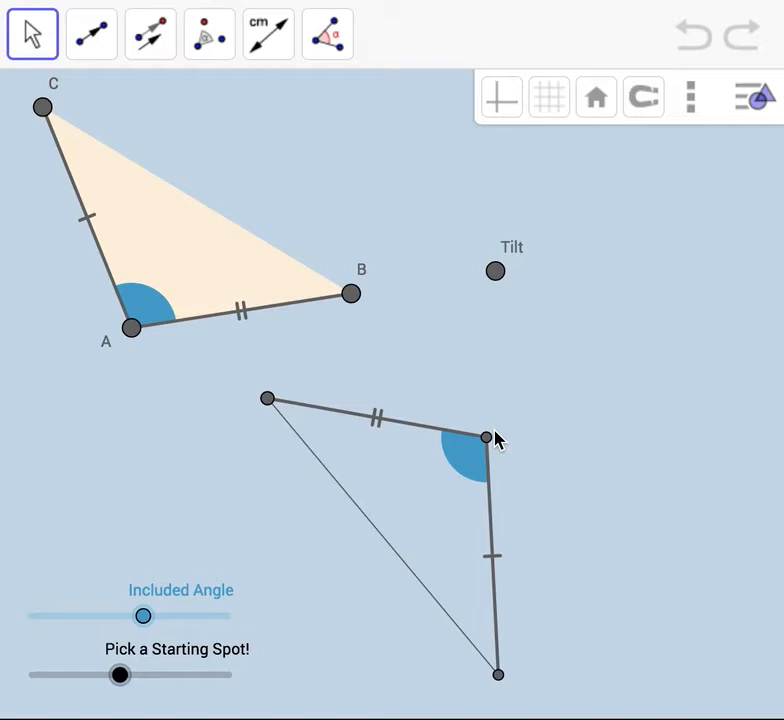
- Draw the vector from A to the lower triangle's angle vertex and translate triangle ABC along it
click(90, 32)
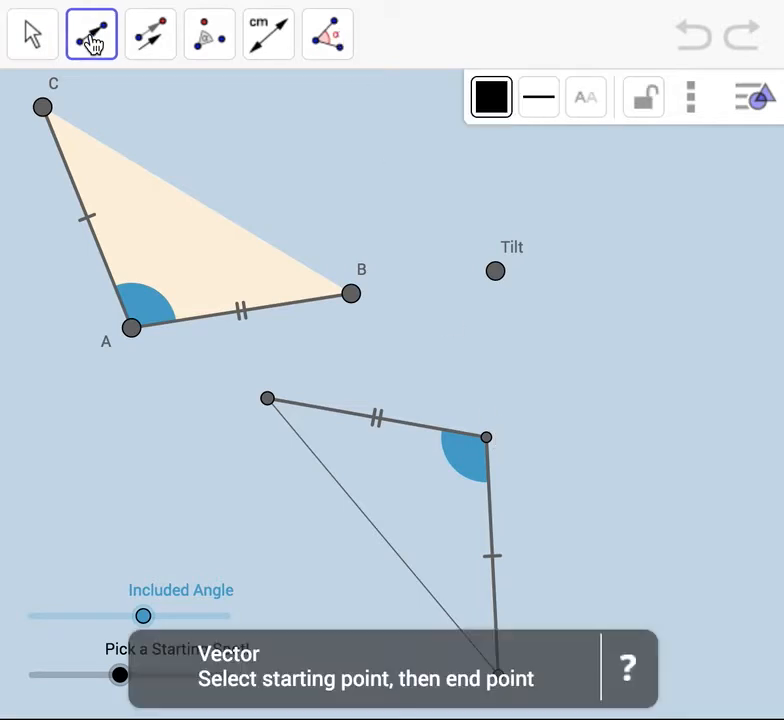
mouse_move(416, 492)
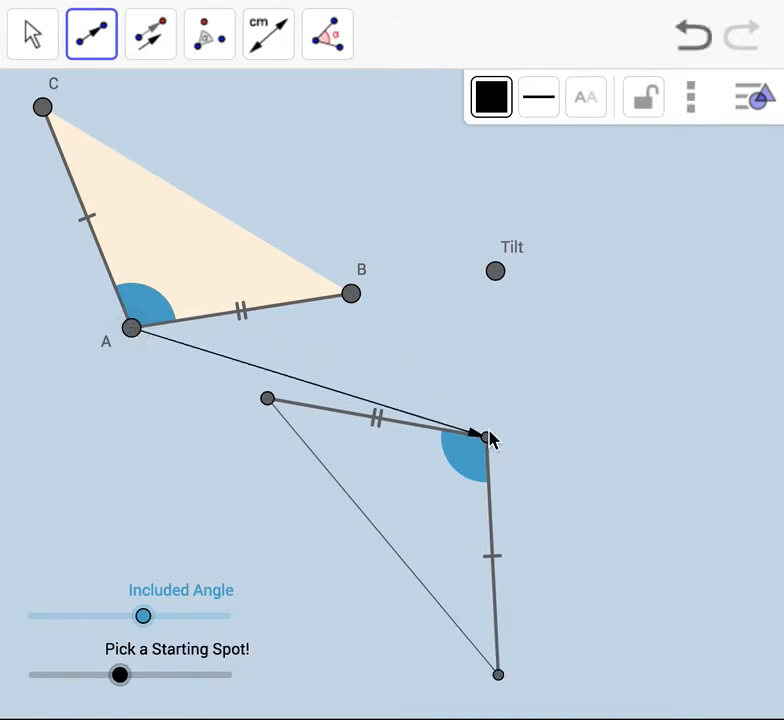
mouse_move(150, 32)
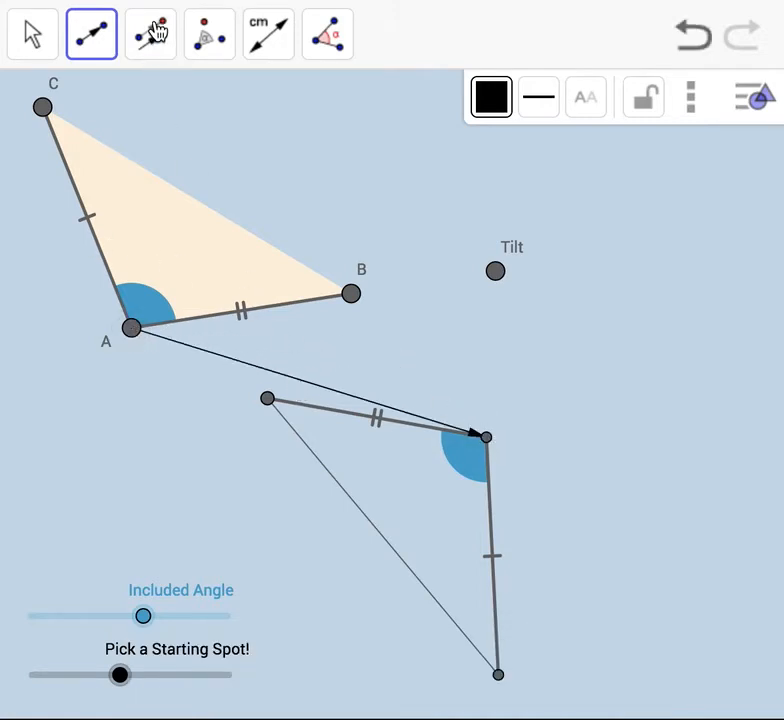
click(150, 32)
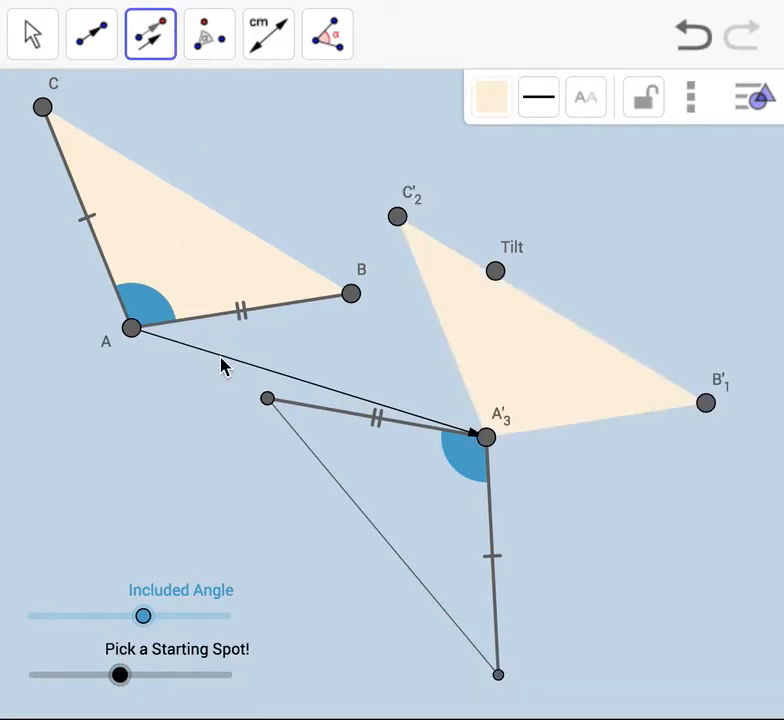
mouse_move(222, 284)
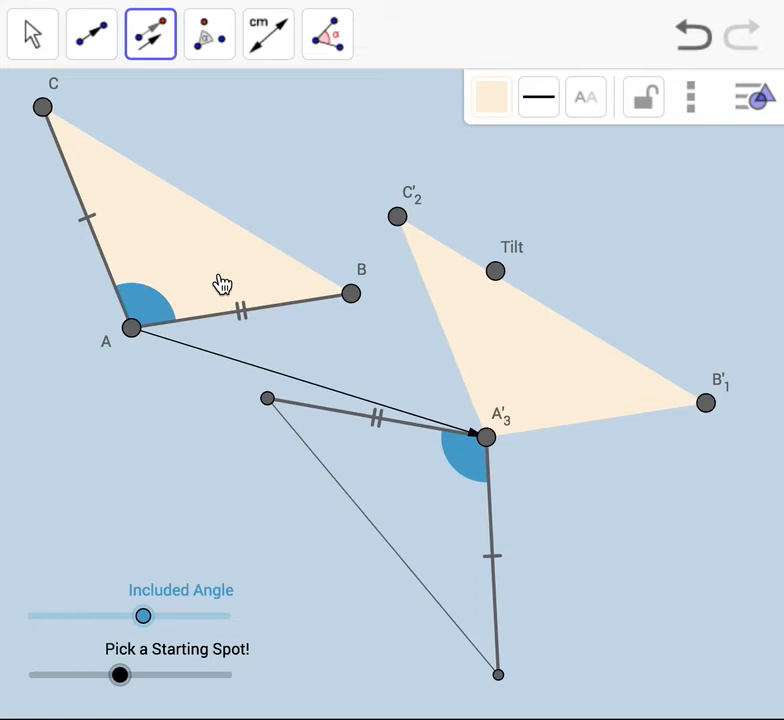
mouse_move(236, 76)
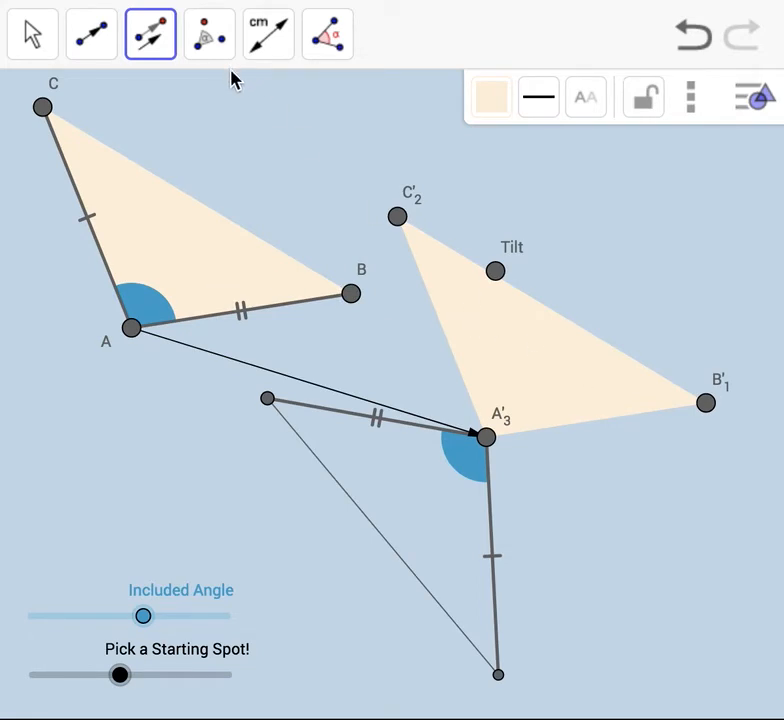
mouse_move(482, 316)
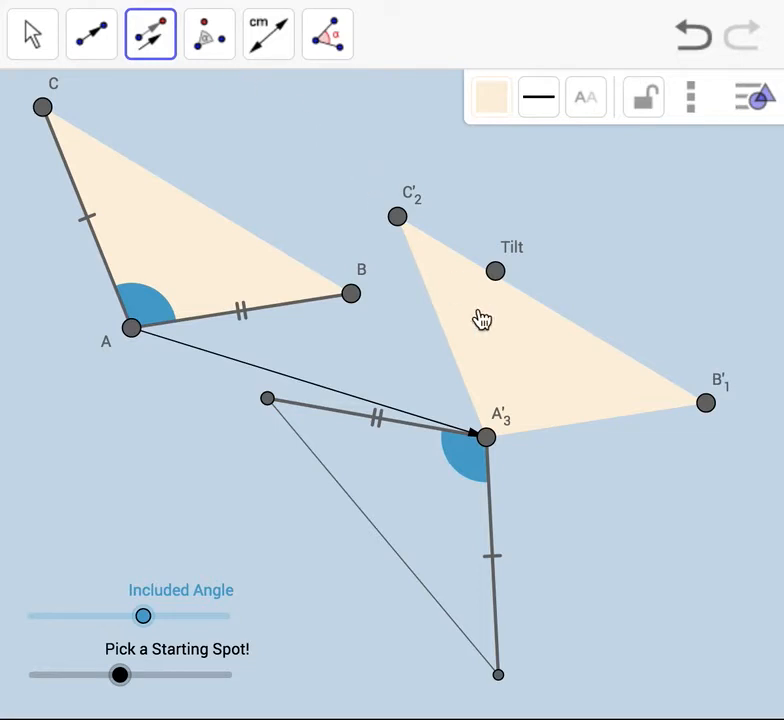
mouse_move(378, 428)
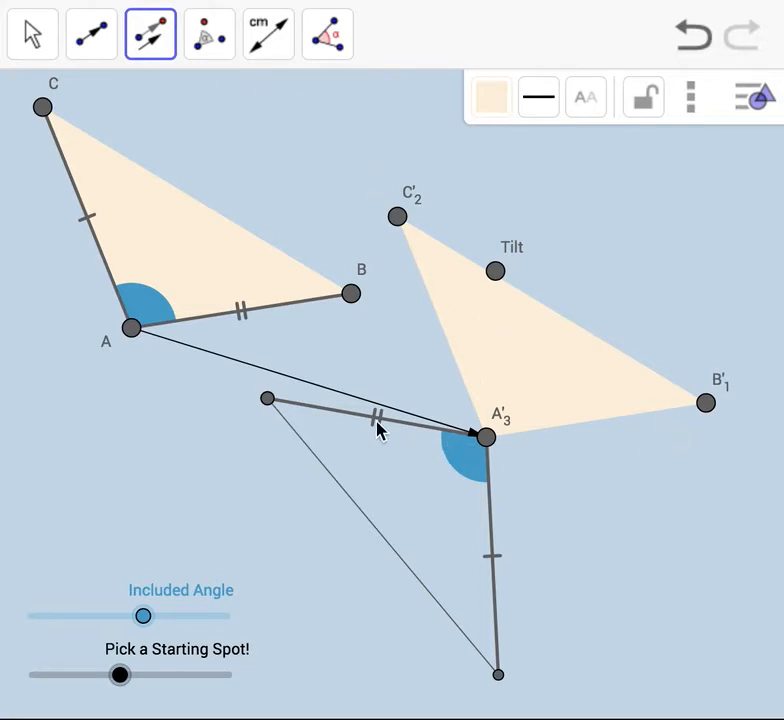
mouse_move(518, 440)
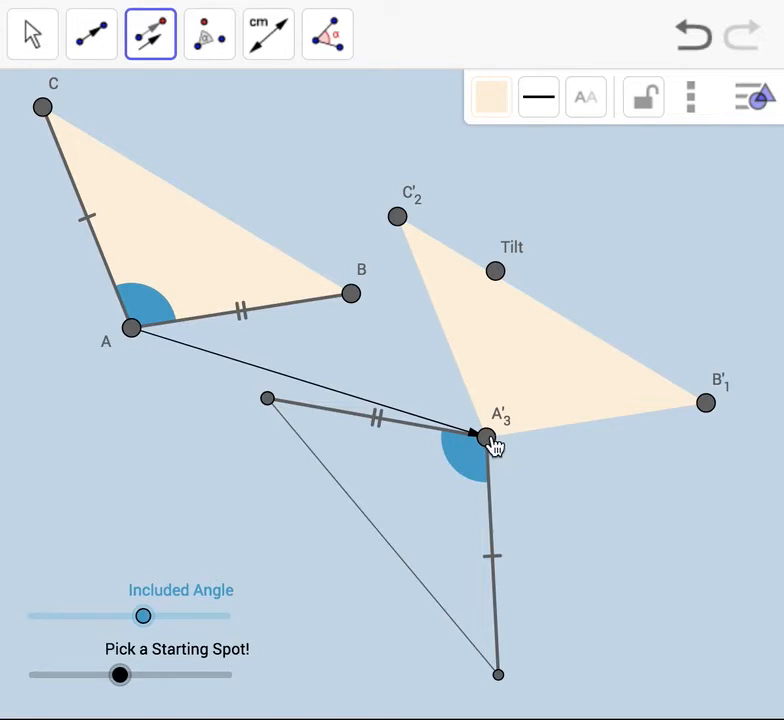
click(208, 32)
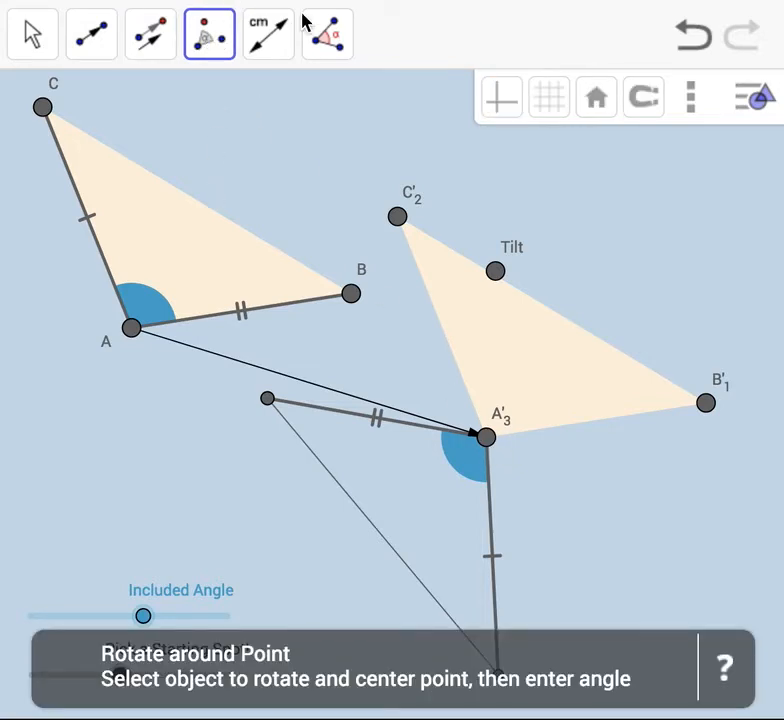
- Create angle δ = 199° at A′ between the translated and lower triangles' sides
click(328, 32)
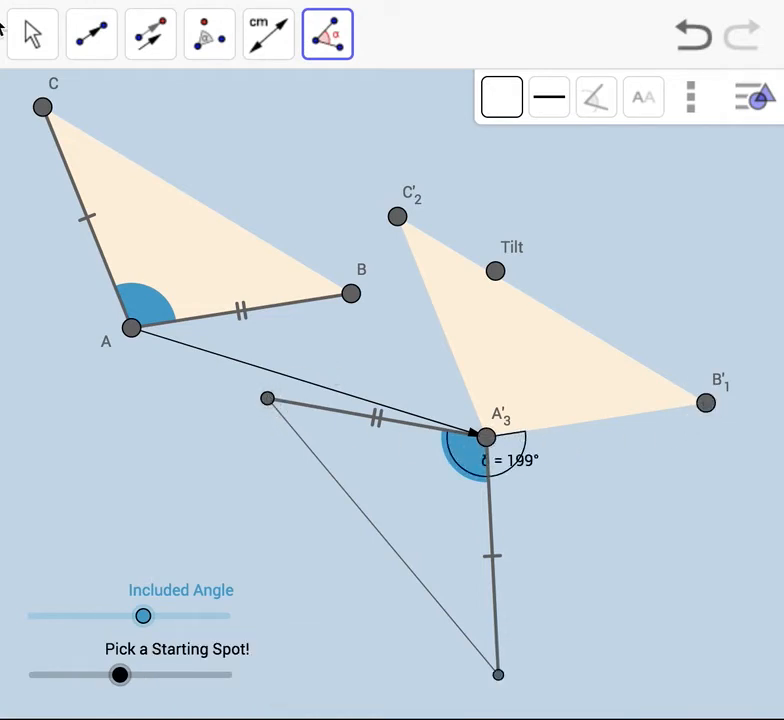
click(32, 32)
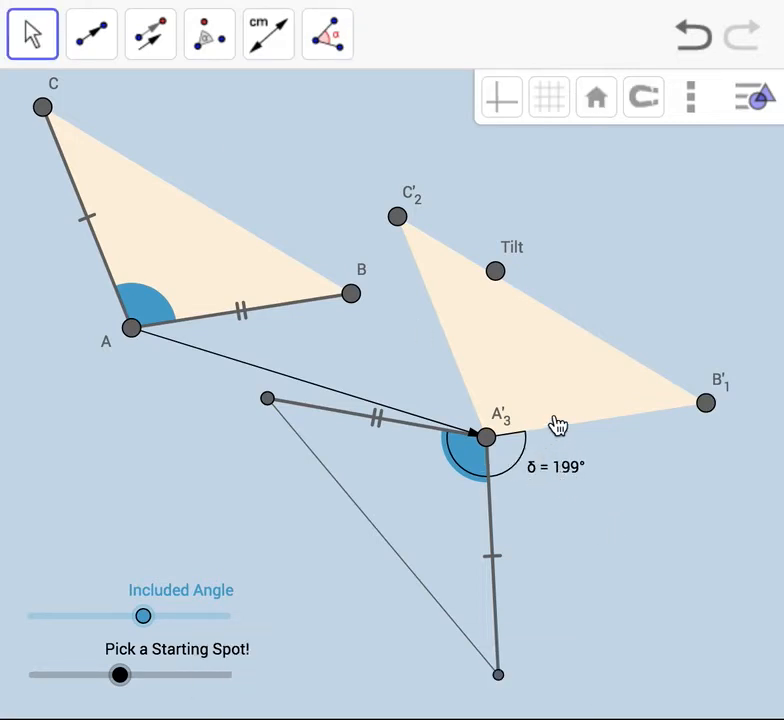
- Rotate the translated triangle clockwise about A′ by δ instead of the default 45°
click(208, 32)
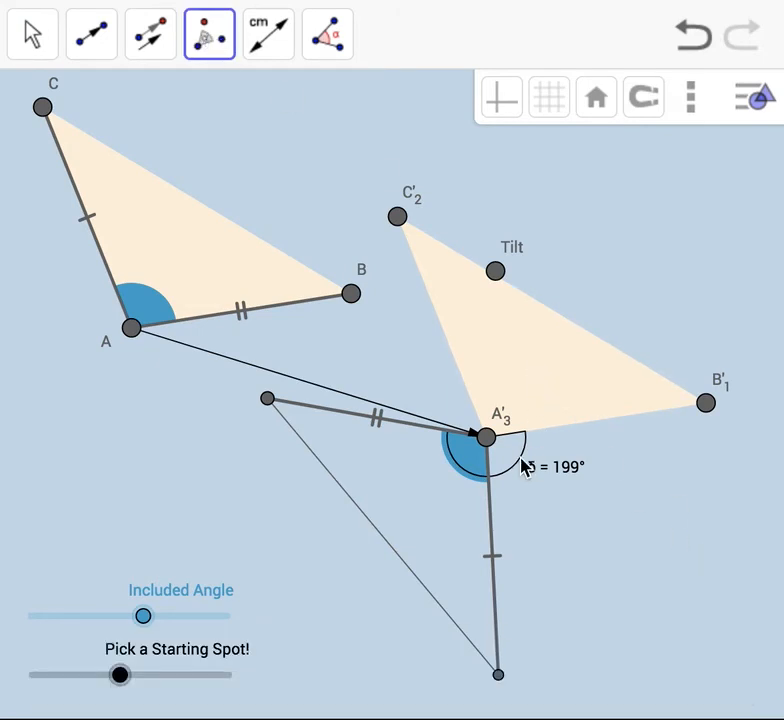
mouse_move(544, 356)
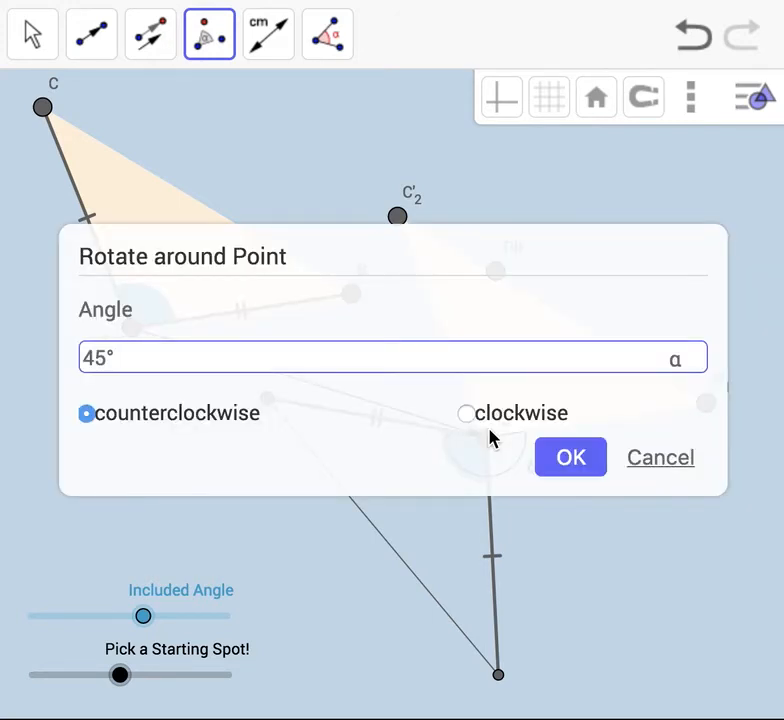
triple_click(390, 358)
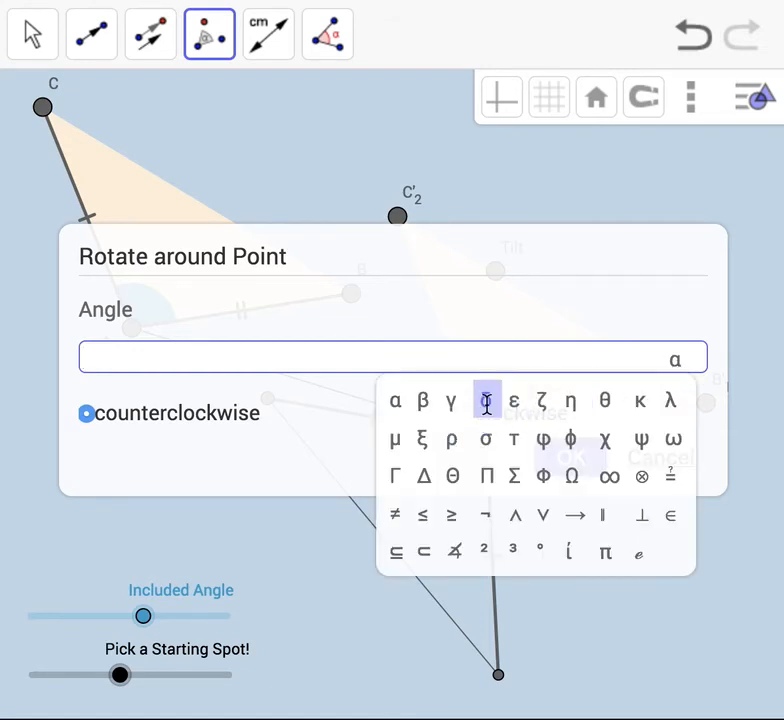
click(484, 400)
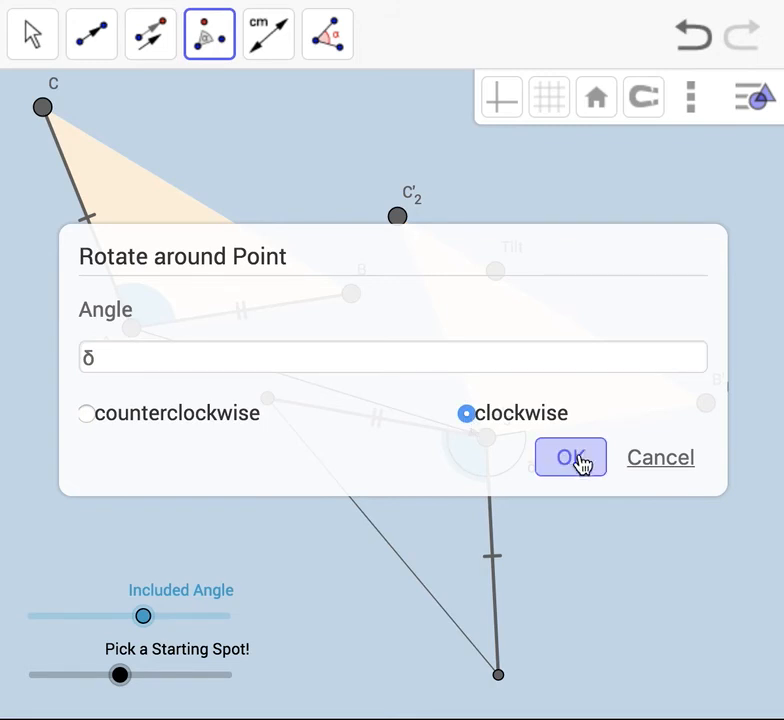
click(570, 456)
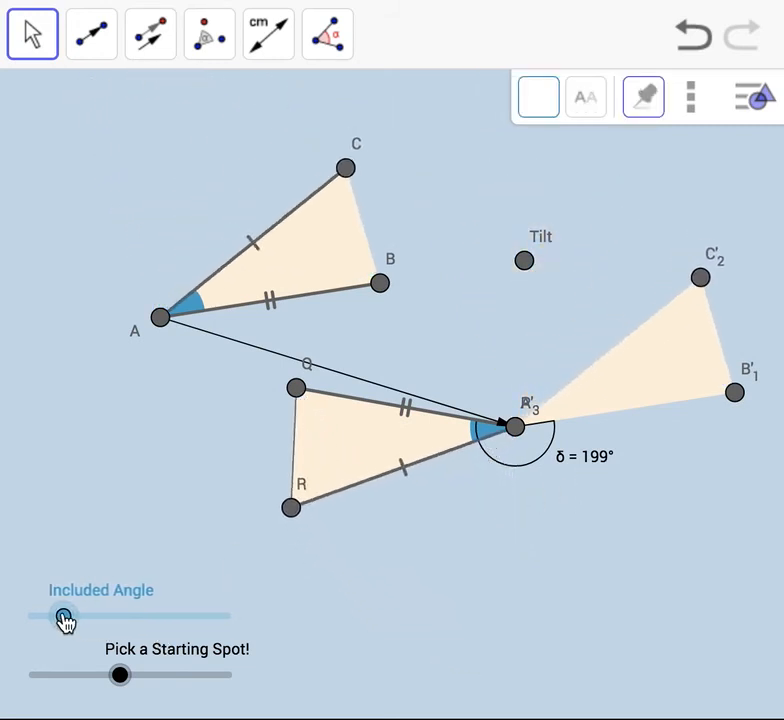
- Vary the Included Angle and Pick a Starting Spot! sliders, confirming the image still lands (δ = 175°)
drag(54, 618, 150, 614)
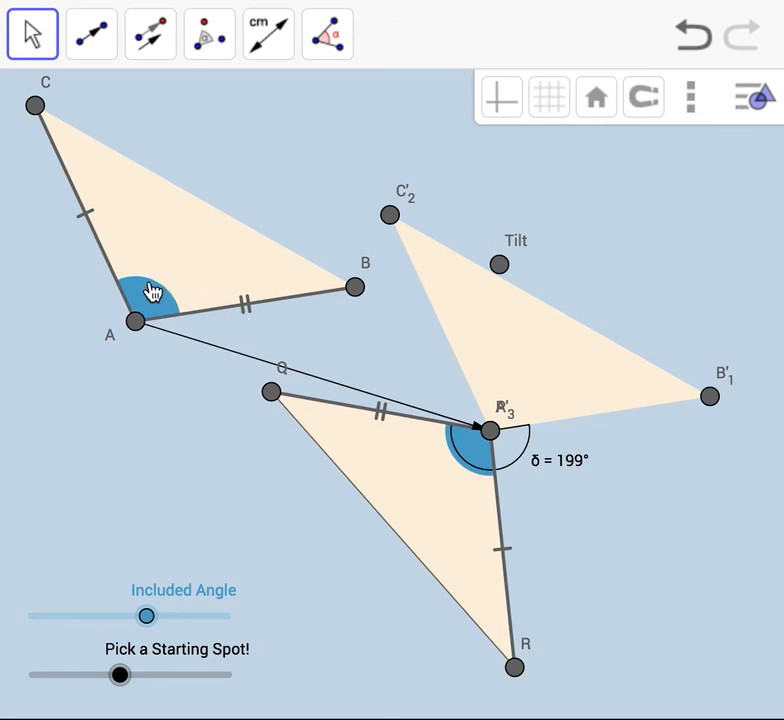
mouse_move(512, 492)
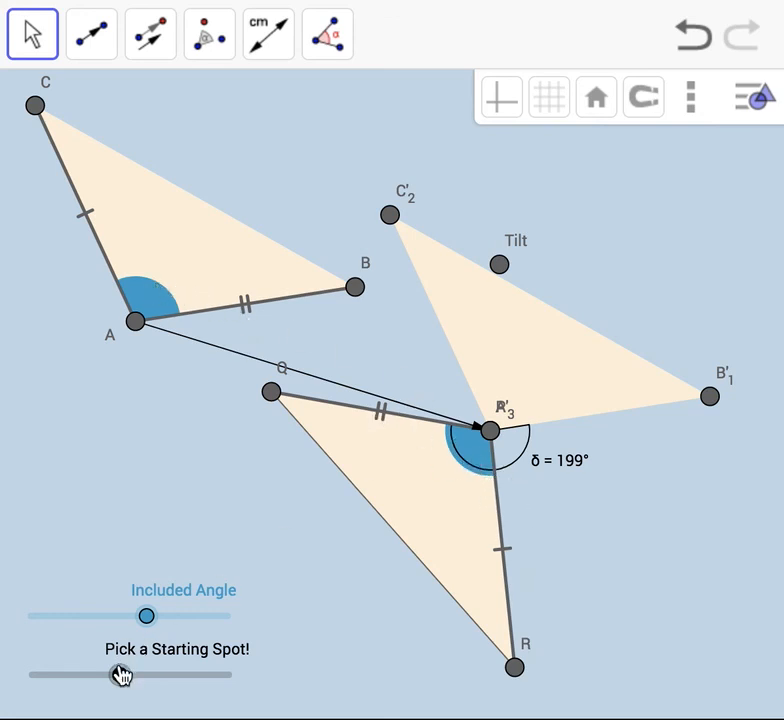
drag(120, 676, 80, 676)
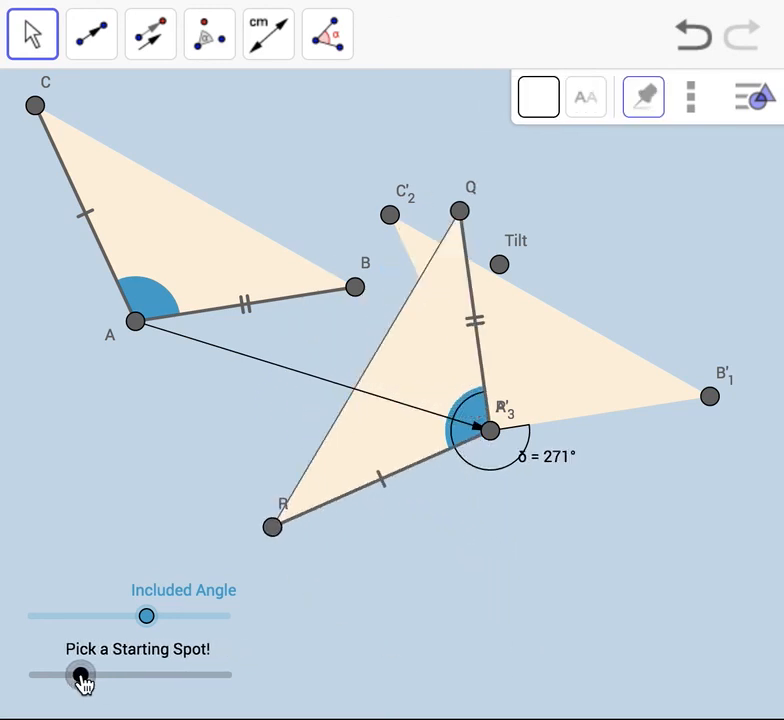
drag(78, 676, 140, 676)
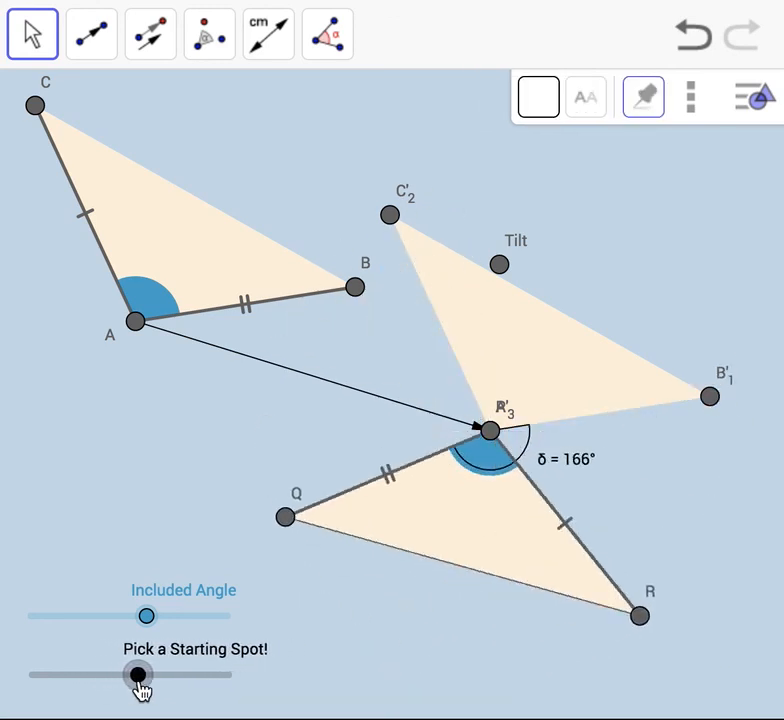
drag(140, 676, 132, 676)
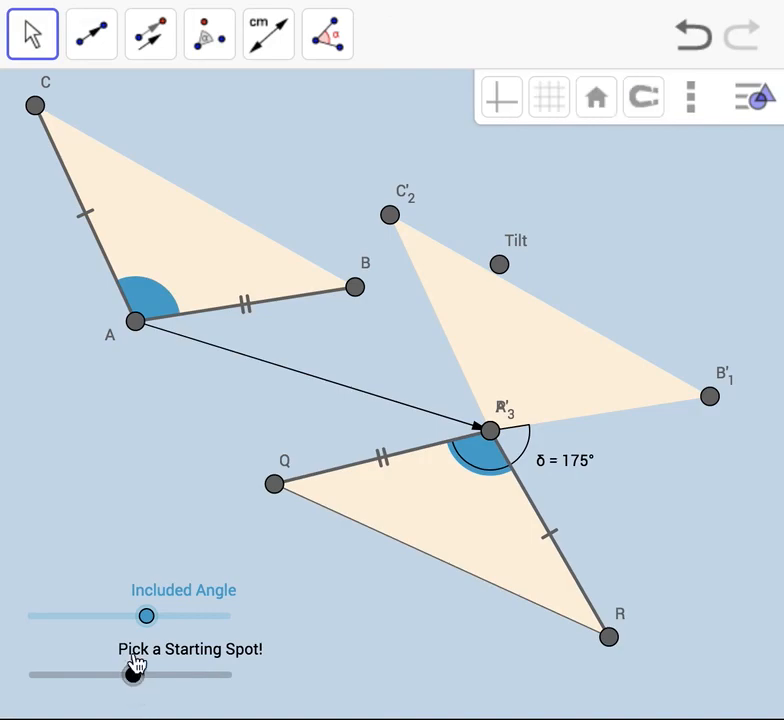